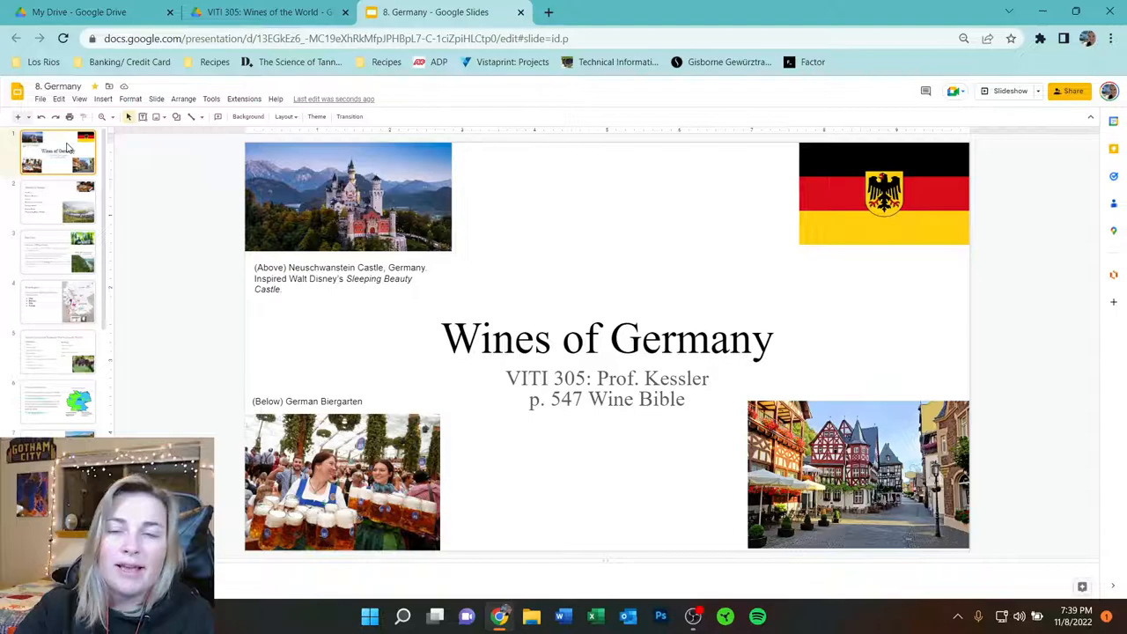
- Show slide 2, 'Outline for Tonight', from the filmstrip
{"action": "left_click", "coordinate": [58, 202]}
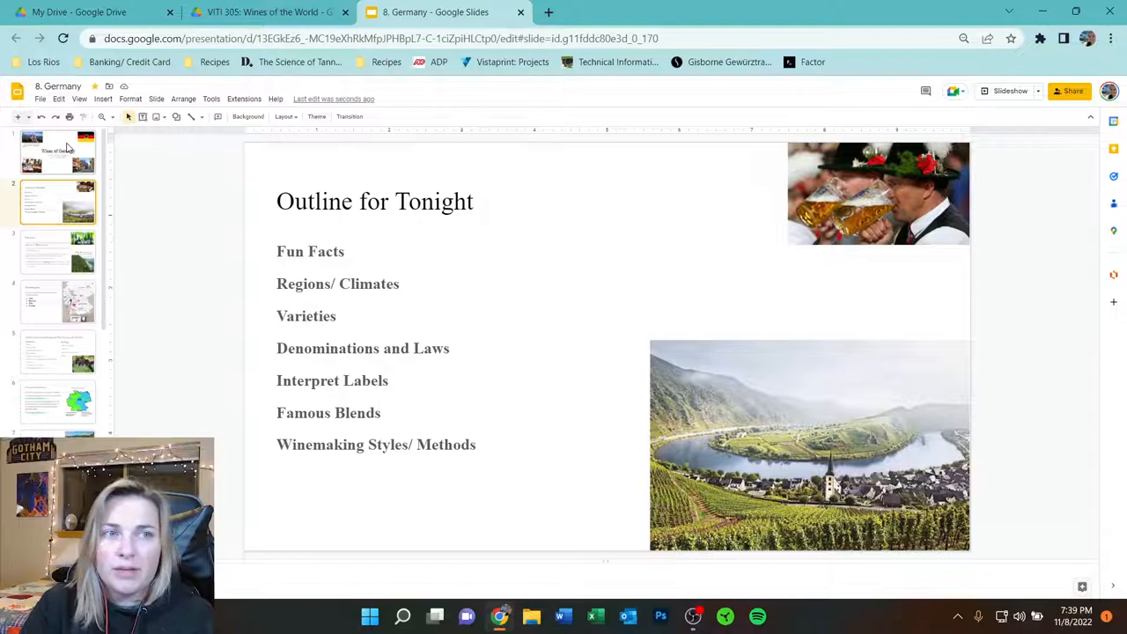
- Show slide 3, 'Fun Facts', on white wines, northern vineyards and dry styles
{"action": "left_click", "coordinate": [59, 254]}
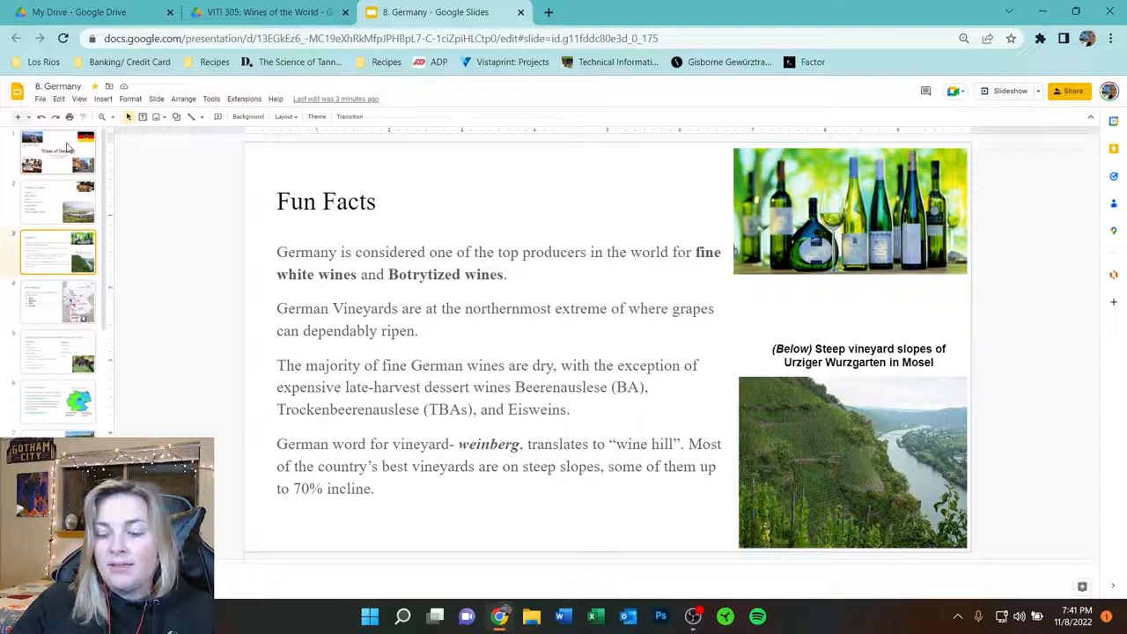
- Show slide 4, 'Wine Regions', with the map of Germany's 13 regions
{"action": "left_click", "coordinate": [58, 303]}
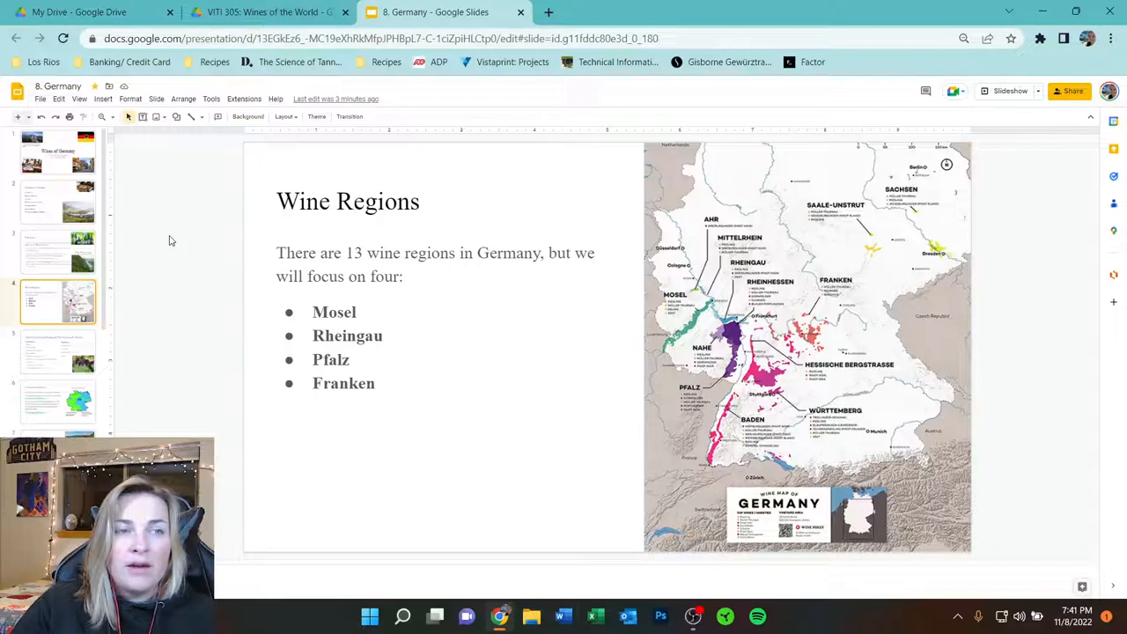
- Show slide 5, 'Varieties Grown and Produced', listing Riesling and Dornfelder
{"action": "left_click", "coordinate": [57, 350]}
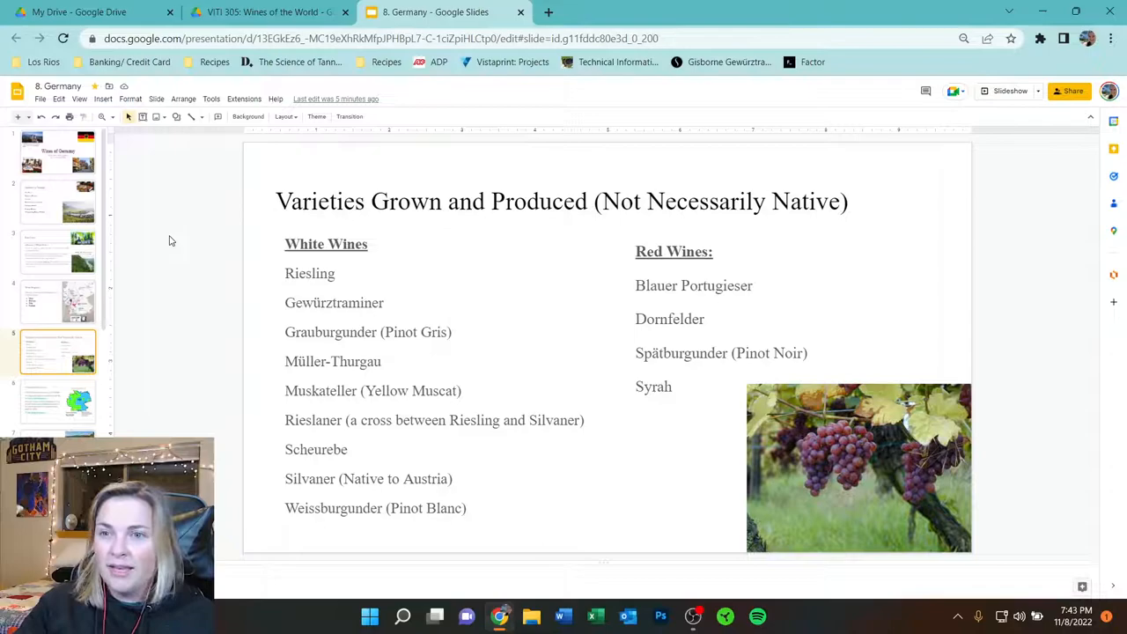
{"action": "left_click", "coordinate": [58, 401]}
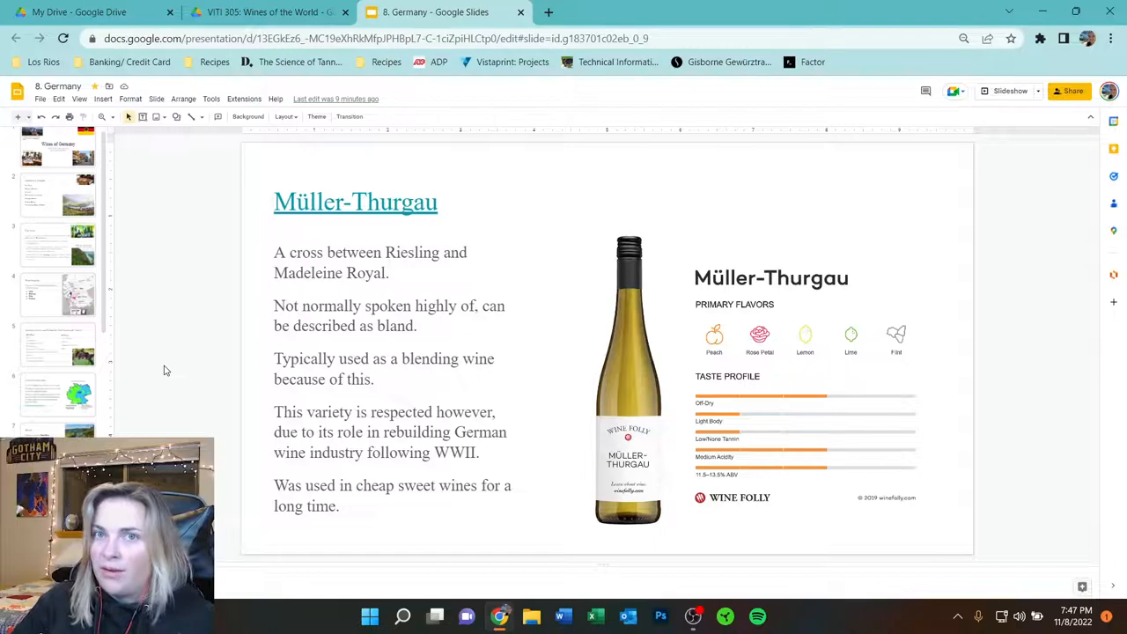
{"action": "mouse_move", "coordinate": [197, 412]}
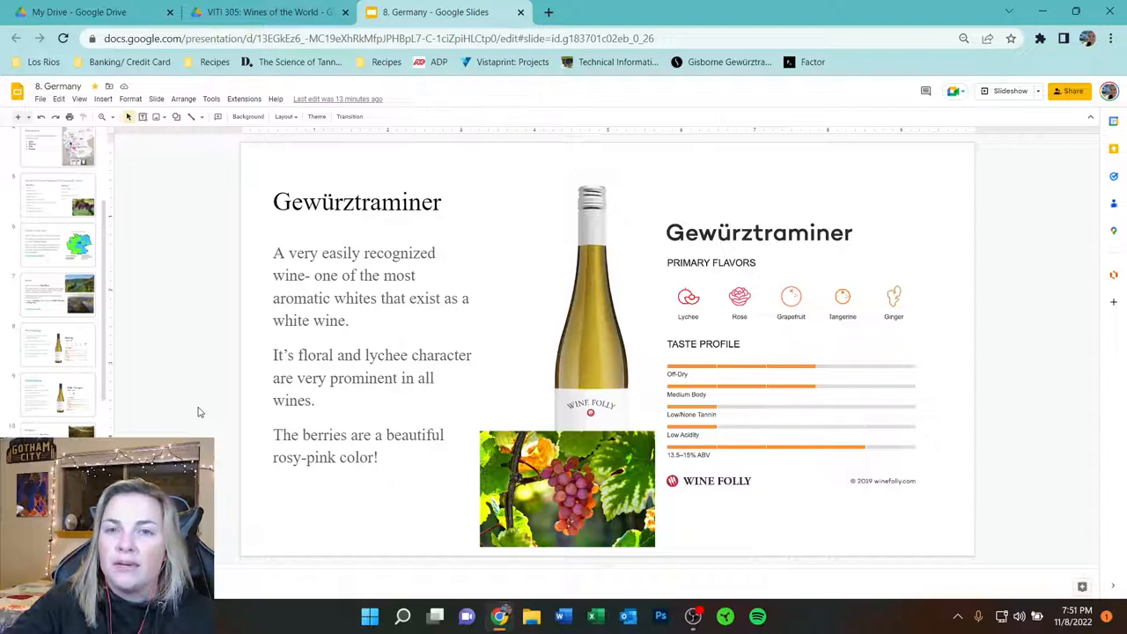
- Show the Franken (Franconia) wine region slide with its Silvaner and Bocksbeutel notes
{"action": "scroll", "scroll_direction": "down", "scroll_amount": 3}
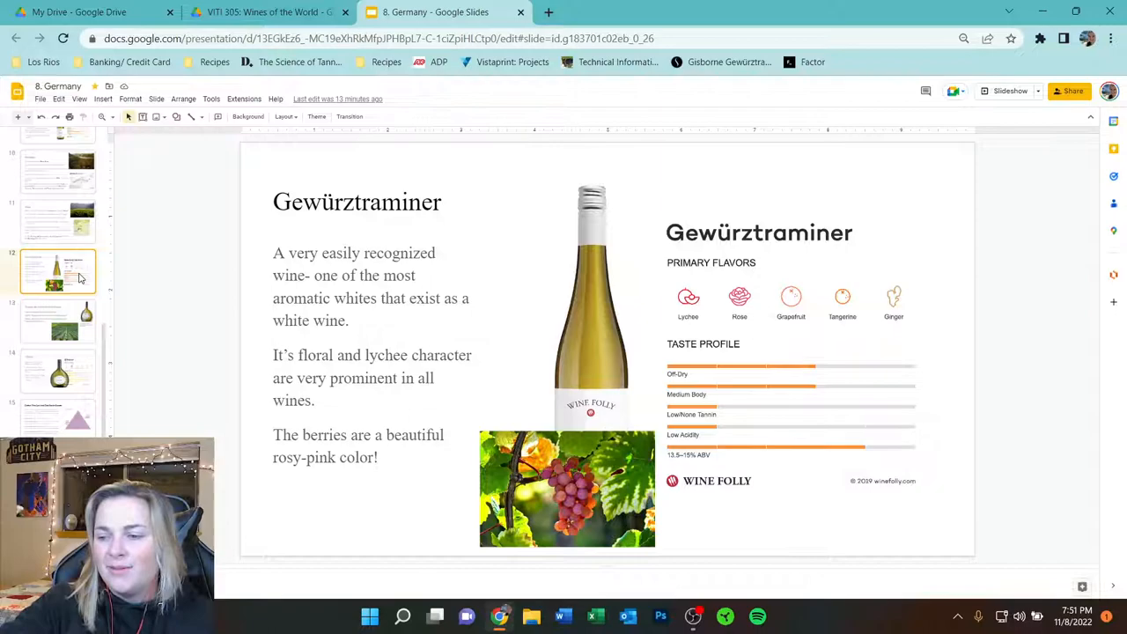
{"action": "left_click", "coordinate": [58, 321]}
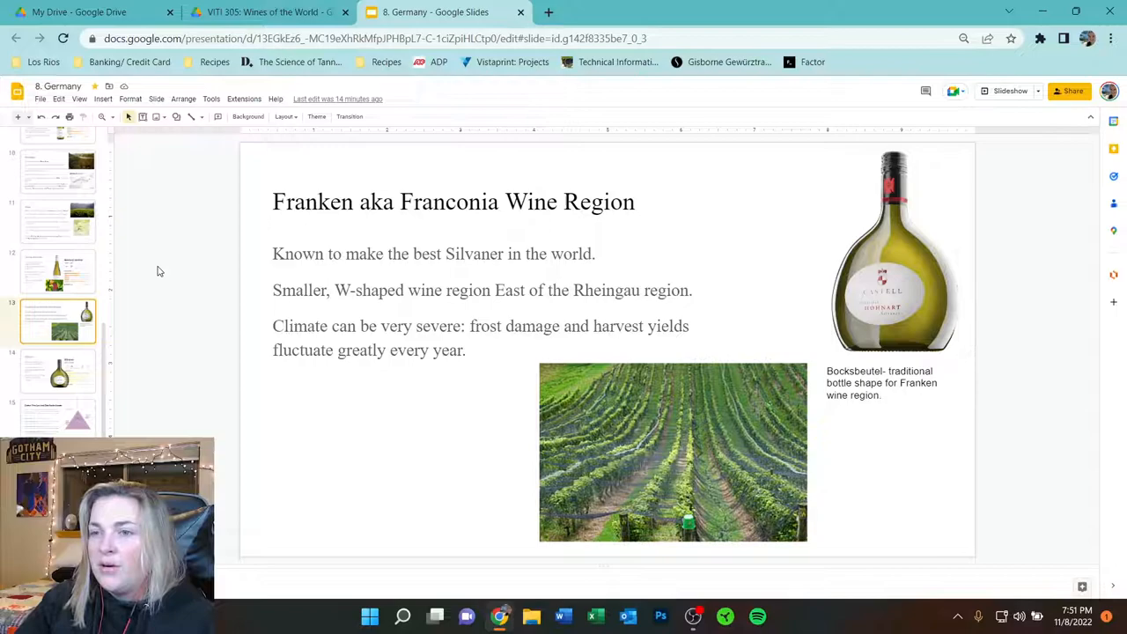
{"action": "mouse_move", "coordinate": [1013, 352]}
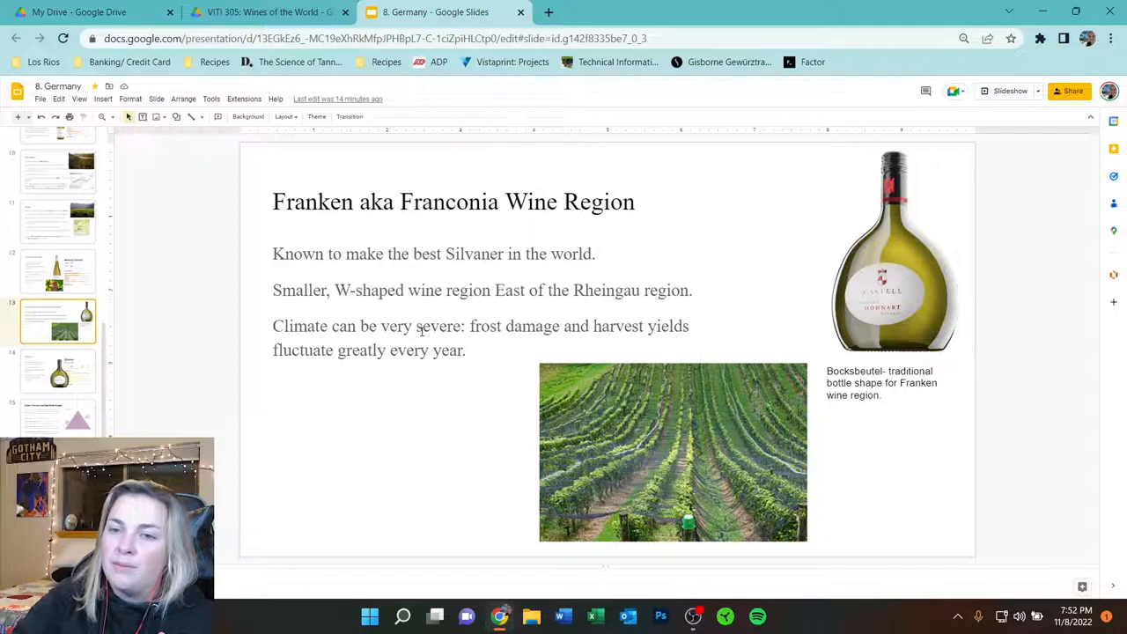
- Show the Silvaner slide describing its peachy, subtly herbal character
{"action": "left_click", "coordinate": [58, 370]}
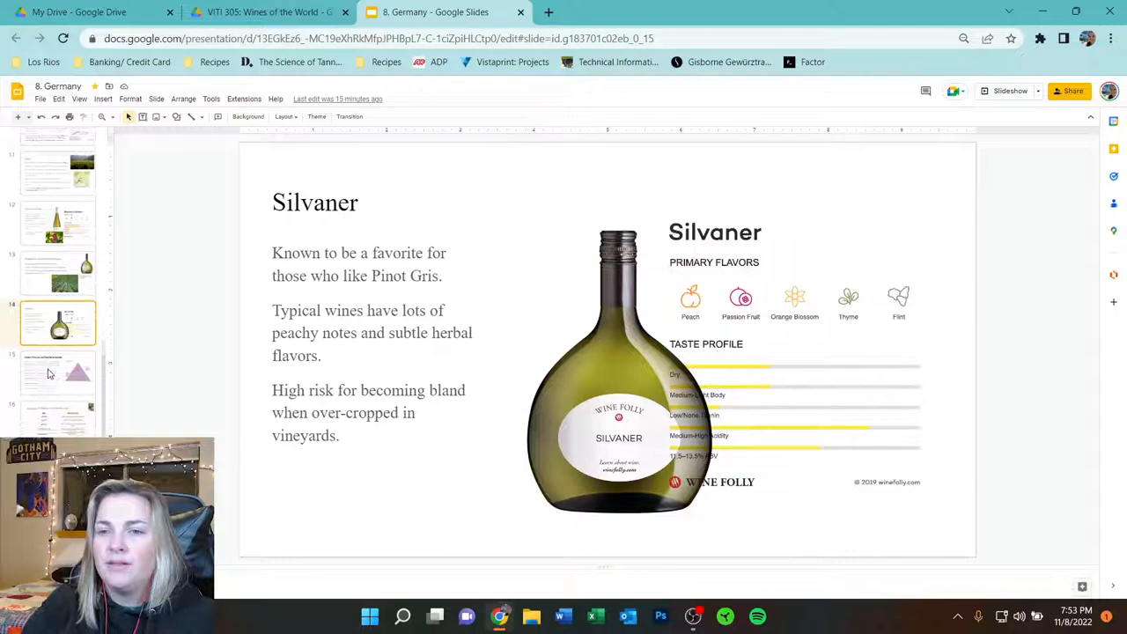
- Show the German Wine Laws and Classification Systems slide with its quality pyramid
{"action": "scroll", "scroll_direction": "down", "scroll_amount": 3}
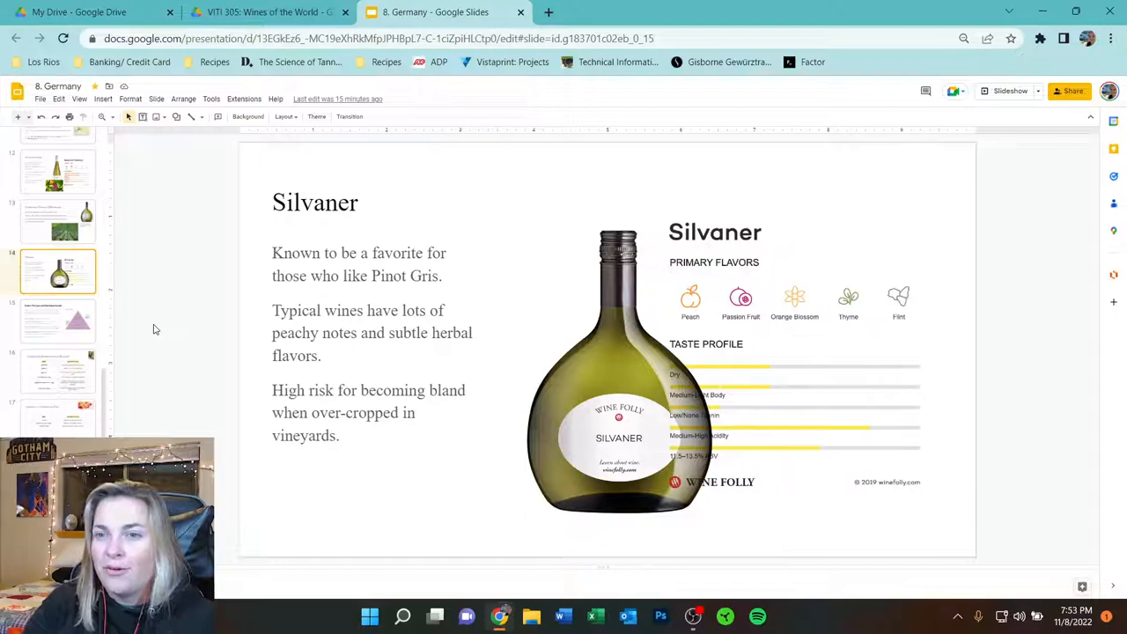
{"action": "left_click", "coordinate": [58, 321]}
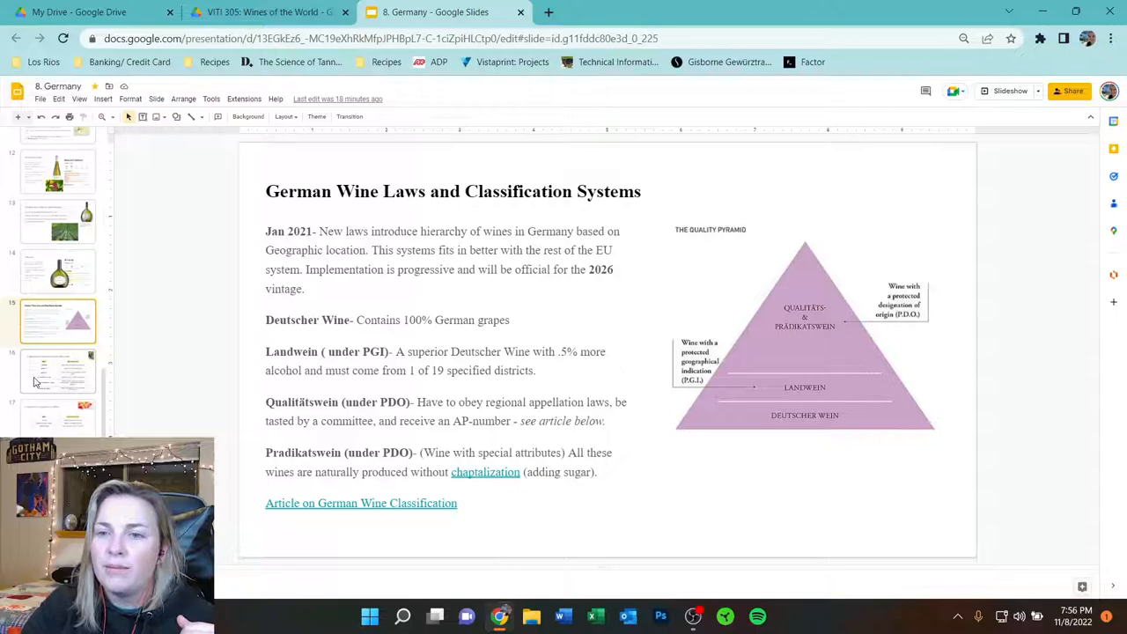
- Show the Categories for Ripeness in Grapes Harvested slide with its table
{"action": "left_click", "coordinate": [58, 371]}
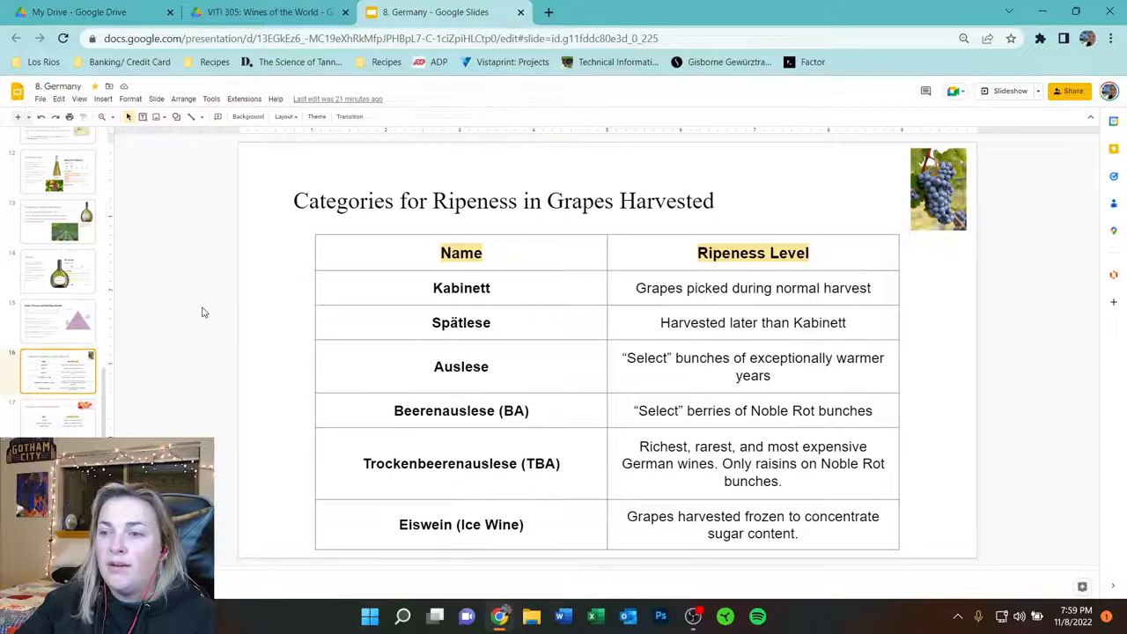
{"action": "left_click", "coordinate": [58, 420]}
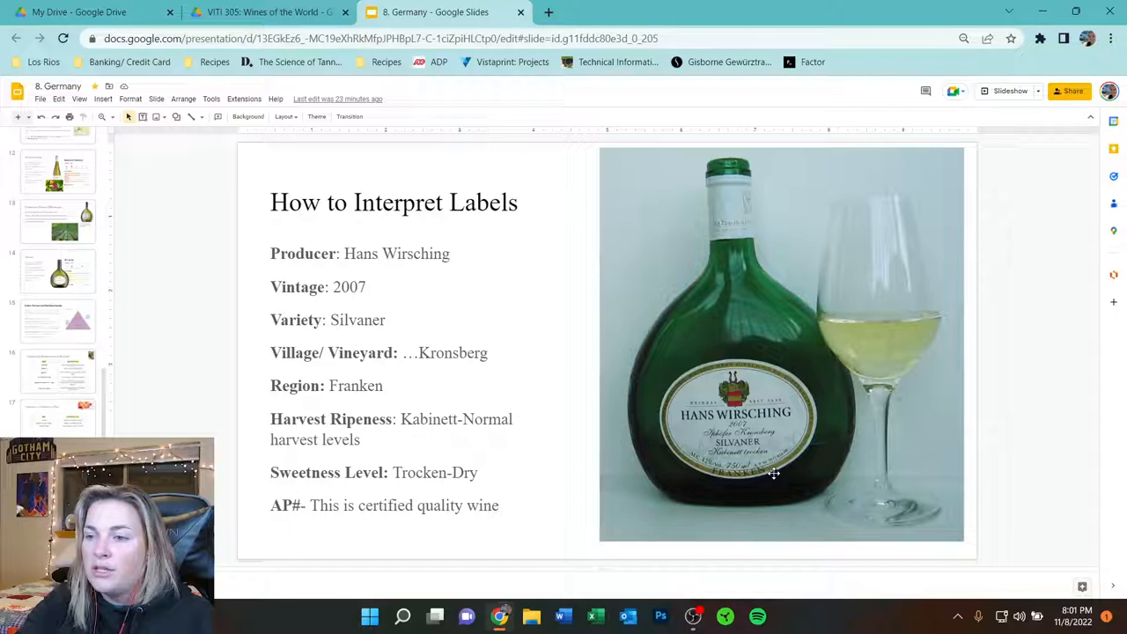
{"action": "mouse_move", "coordinate": [610, 472]}
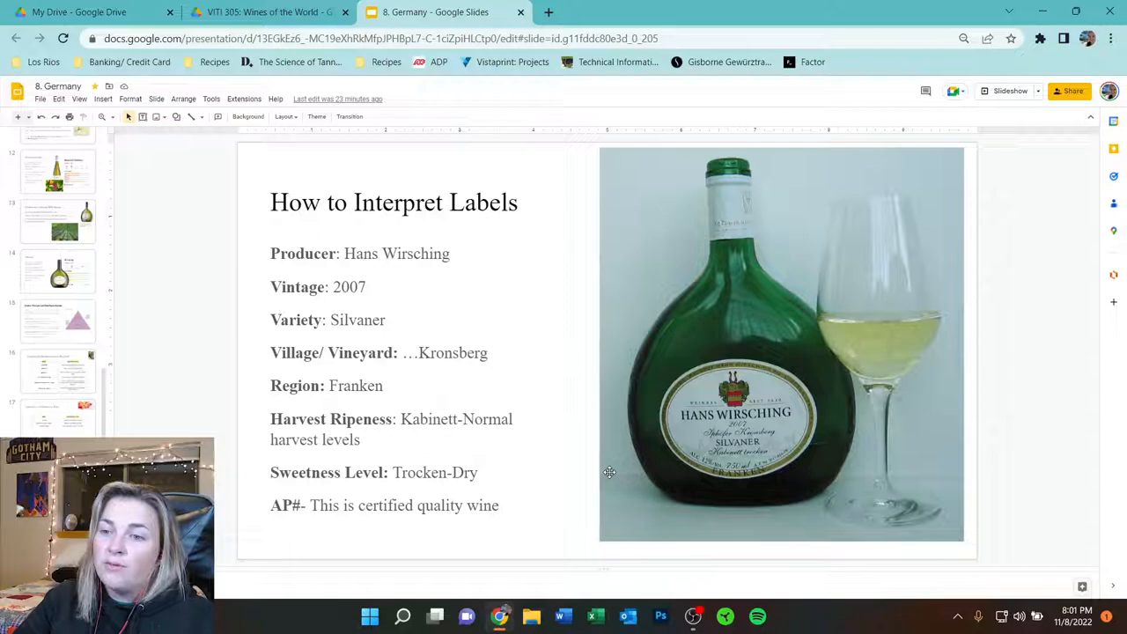
{"action": "mouse_move", "coordinate": [599, 482]}
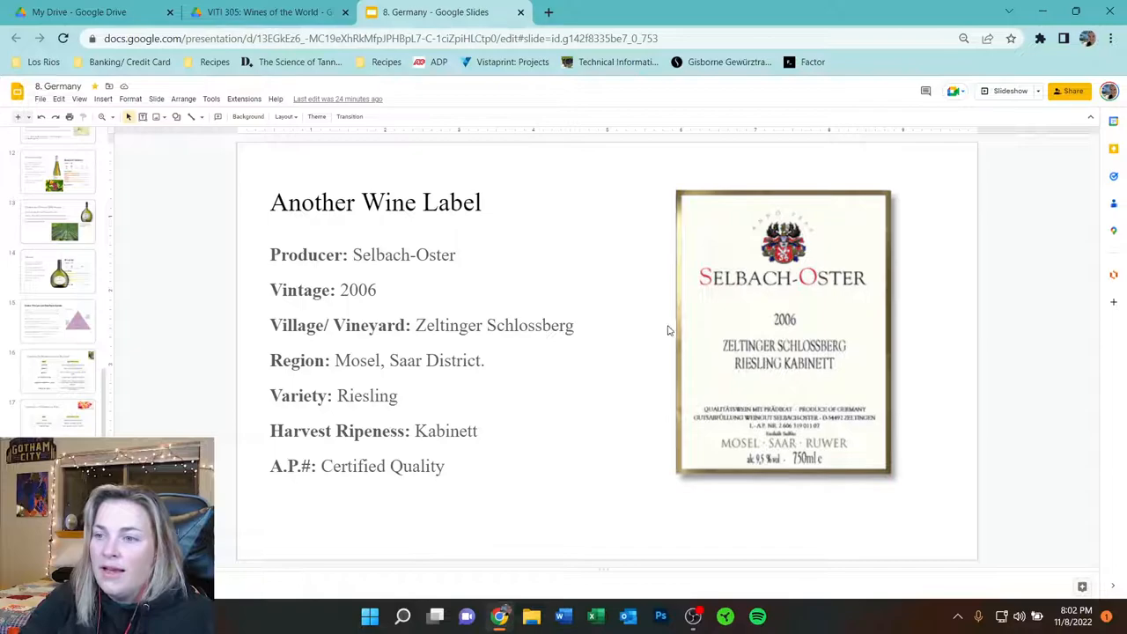
{"action": "mouse_move", "coordinate": [722, 431]}
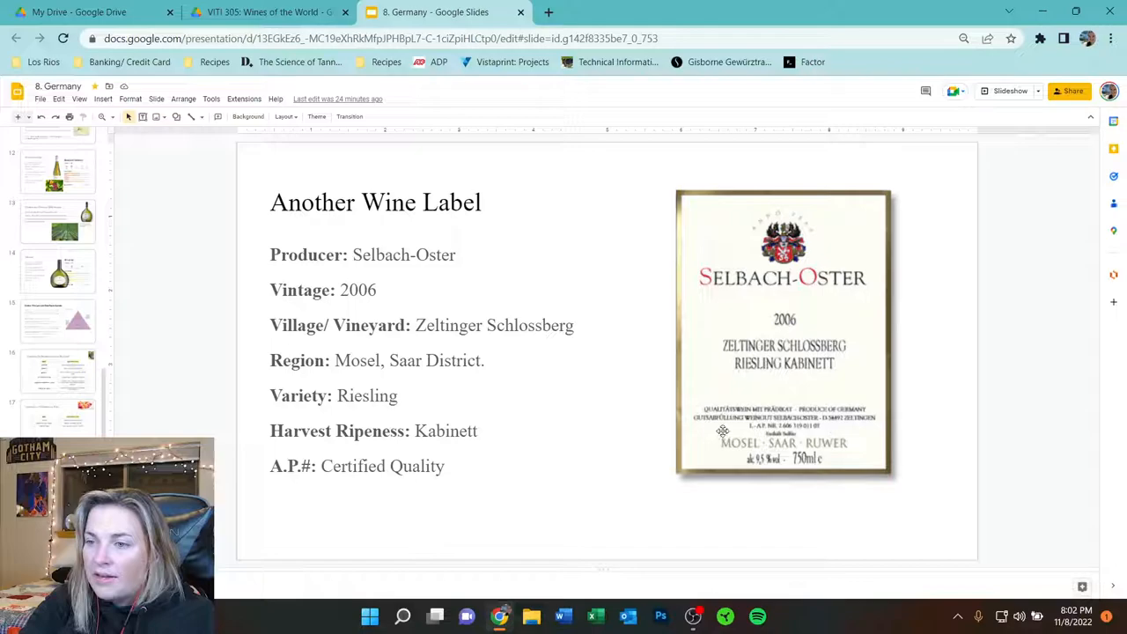
{"action": "mouse_move", "coordinate": [500, 525]}
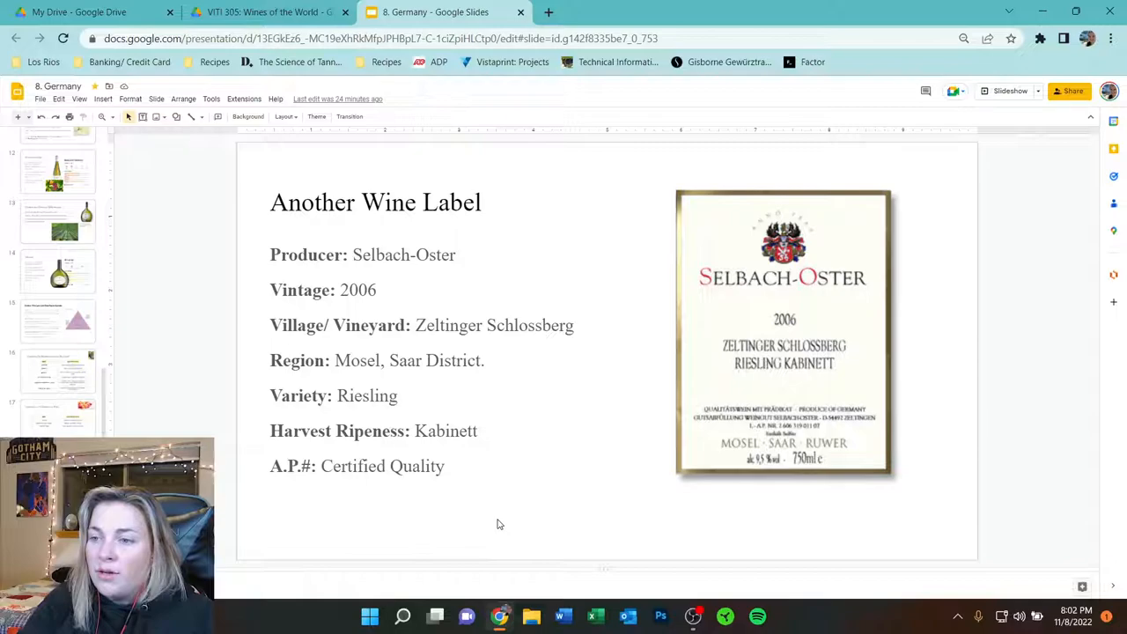
{"action": "mouse_move", "coordinate": [666, 449]}
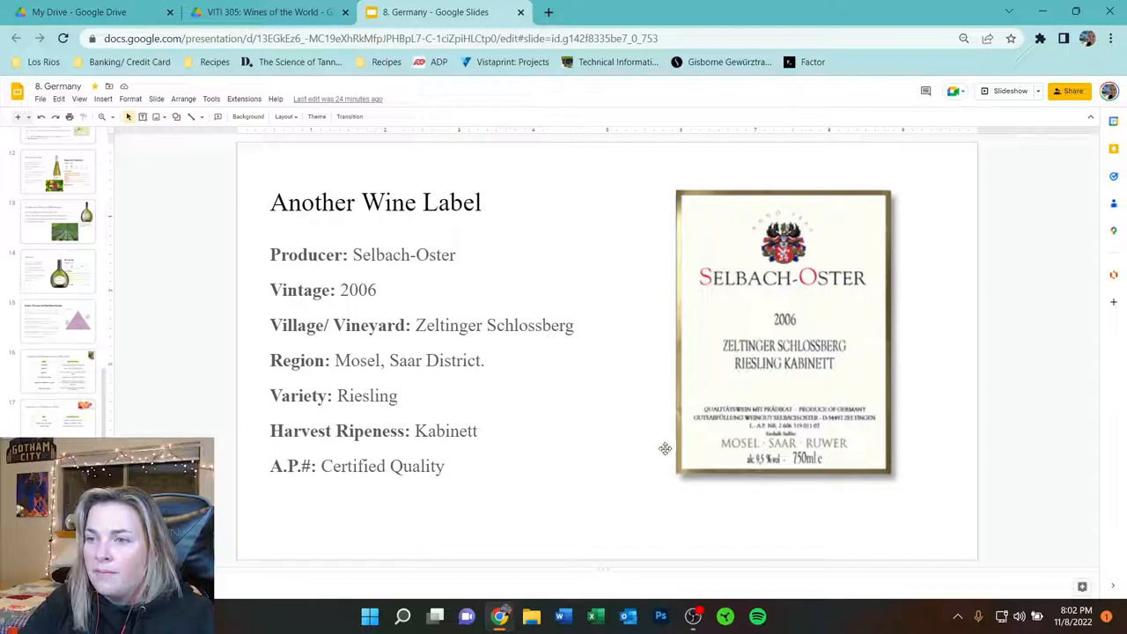
{"action": "mouse_move", "coordinate": [727, 475]}
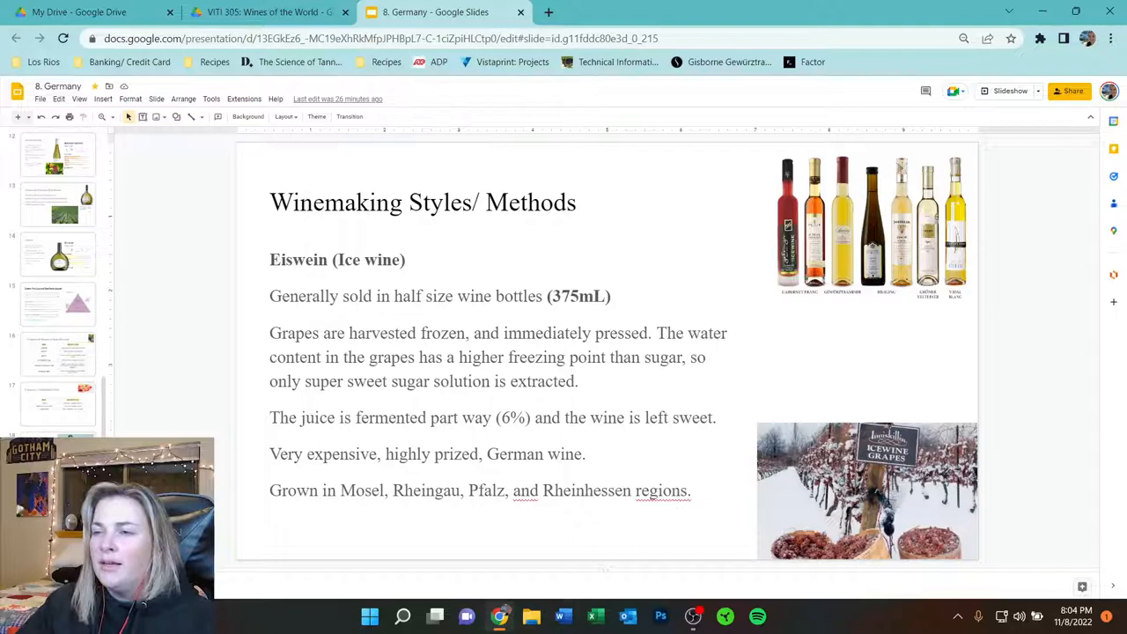
- Return to slide 1, the 'Wines of Germany' VITI 305 title slide
{"action": "left_click", "coordinate": [58, 155]}
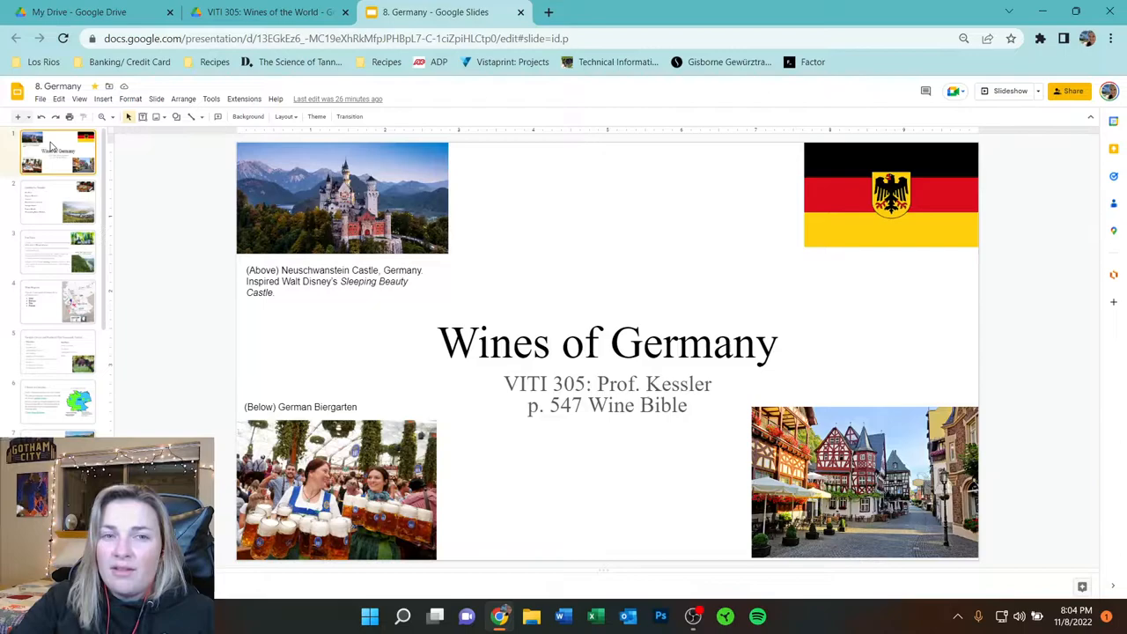